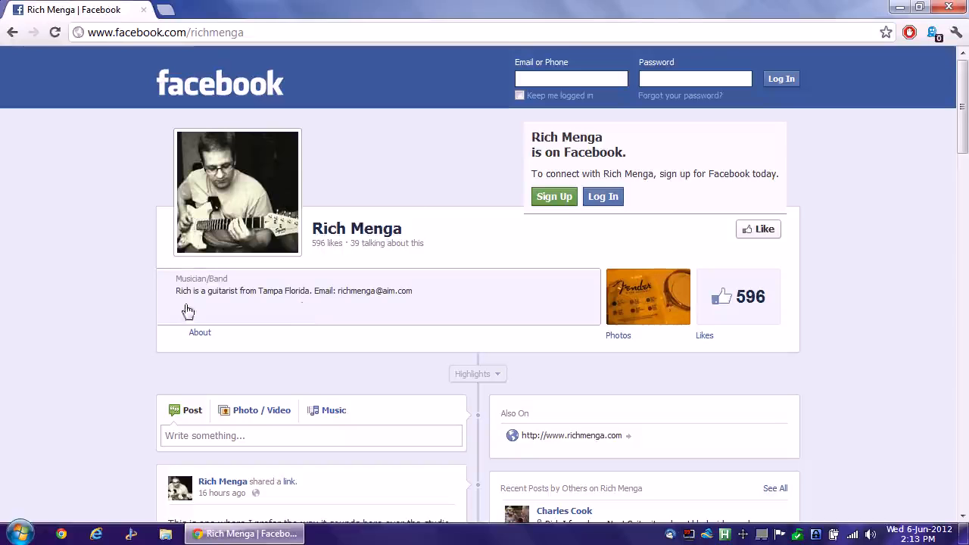
pyautogui.moveTo(89, 304)
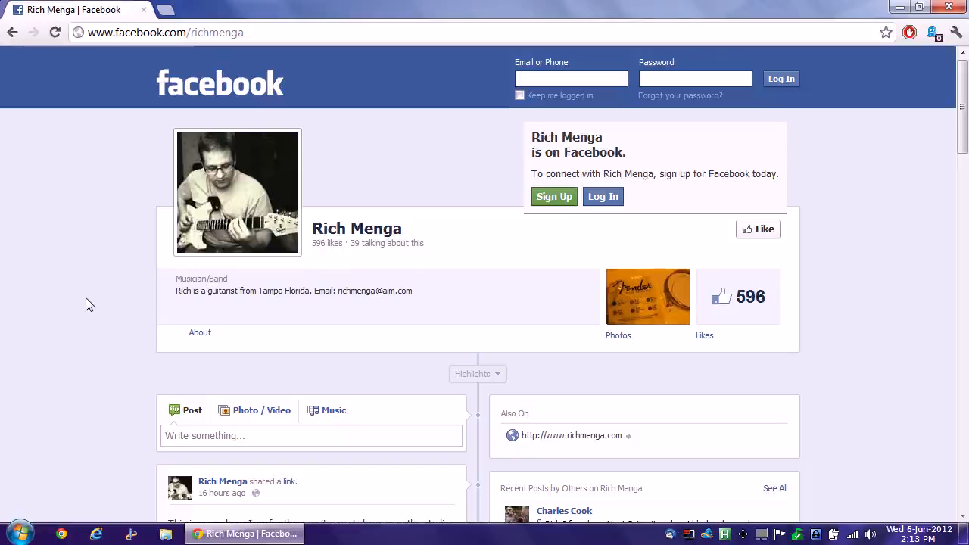
pyautogui.moveTo(102, 282)
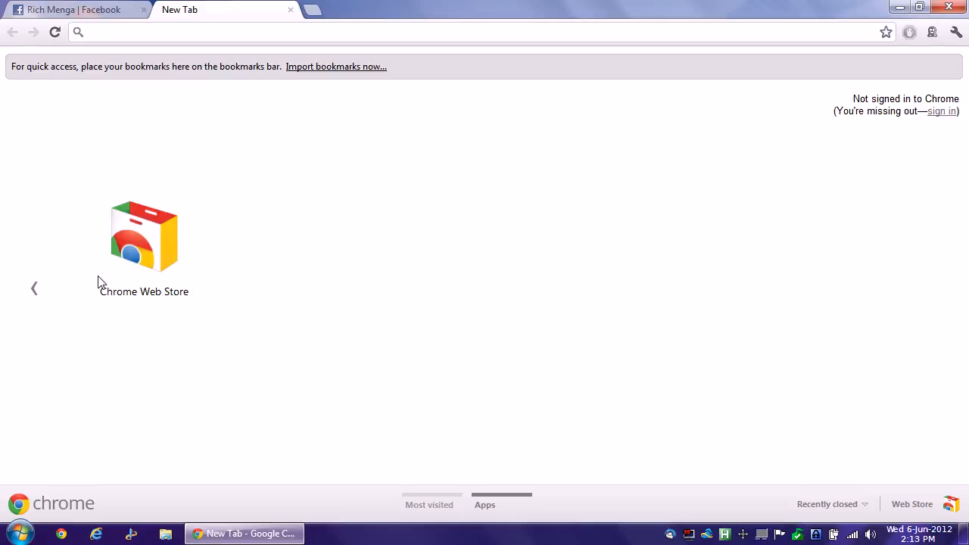
# - Enter the address chrome://flags to load Chrome's experimental features page
pyautogui.write('abou')
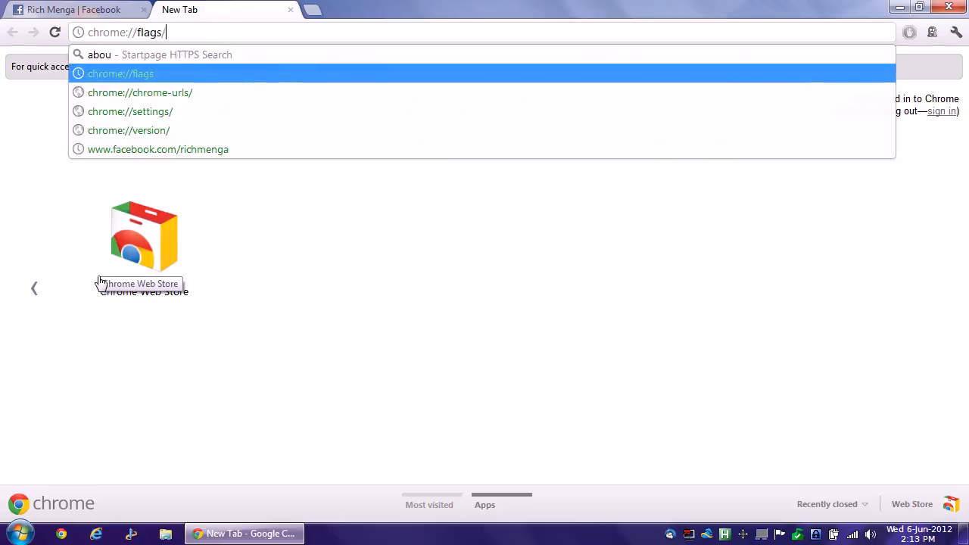
pyautogui.write('+')
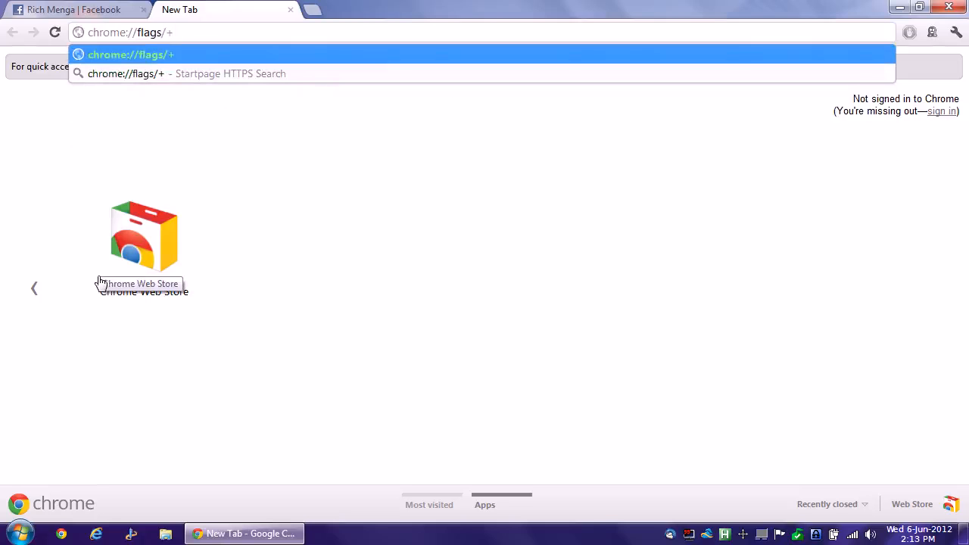
pyautogui.write('about')
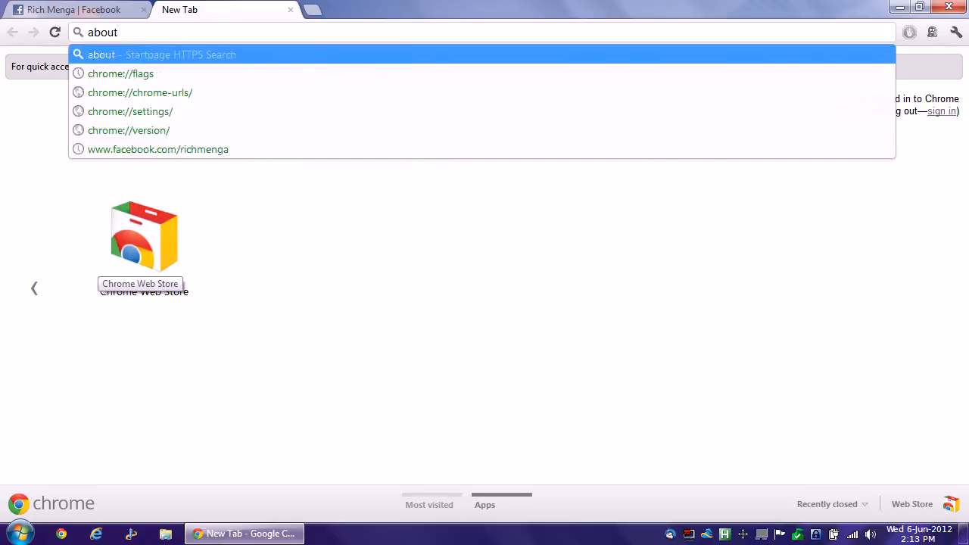
pyautogui.write(':fla')
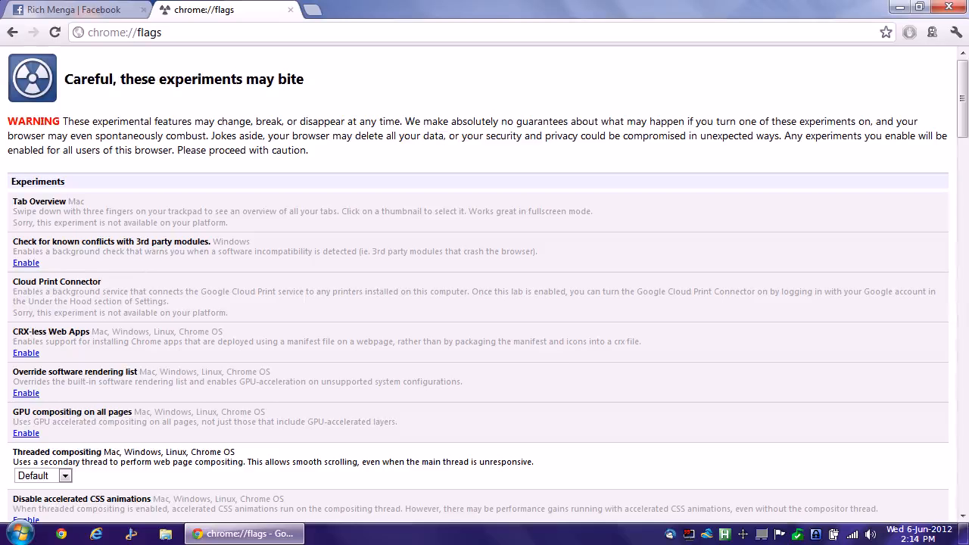
pyautogui.moveTo(327, 159)
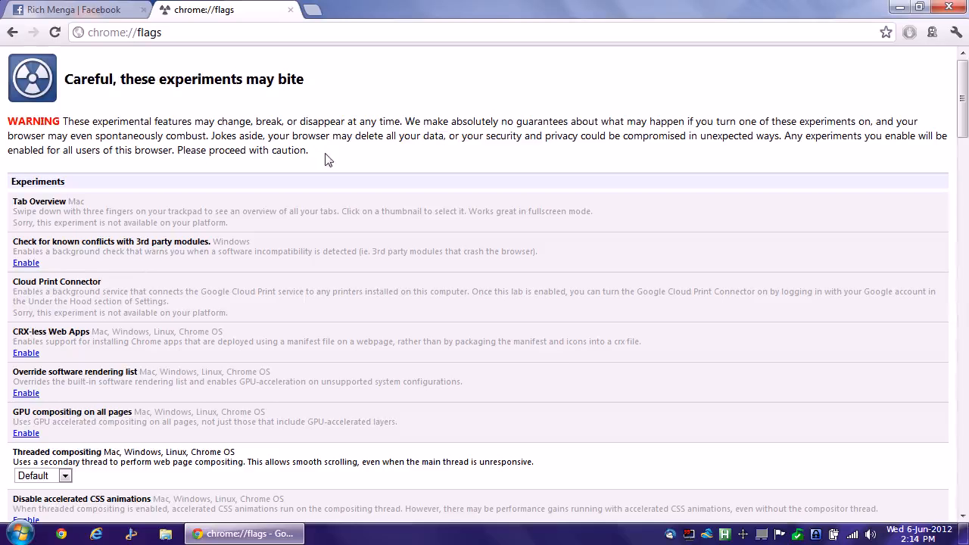
pyautogui.moveTo(317, 293)
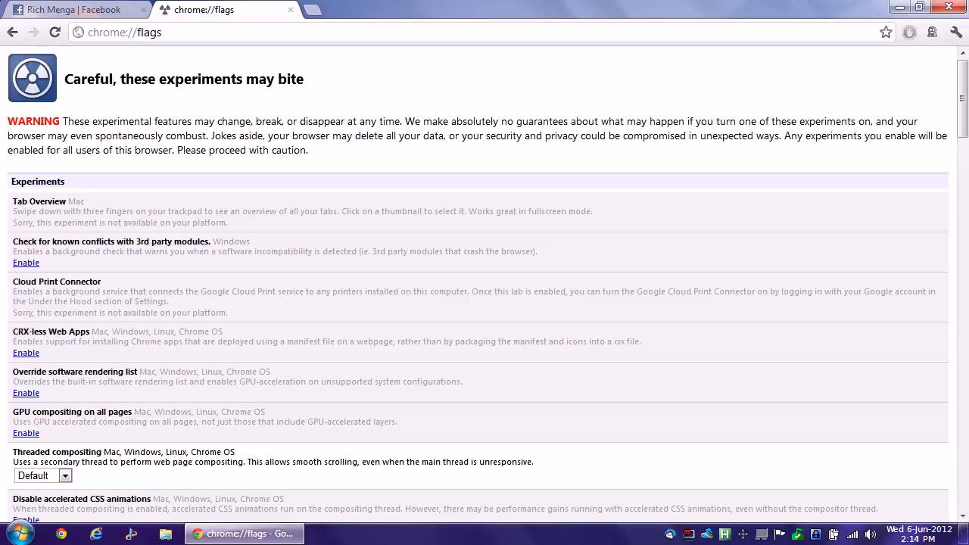
pyautogui.moveTo(331, 162)
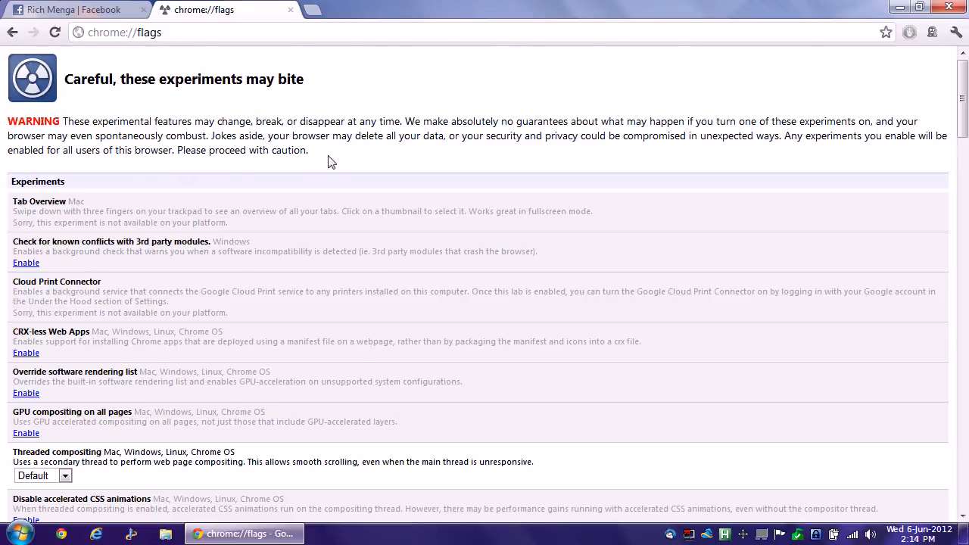
pyautogui.scroll(-3)
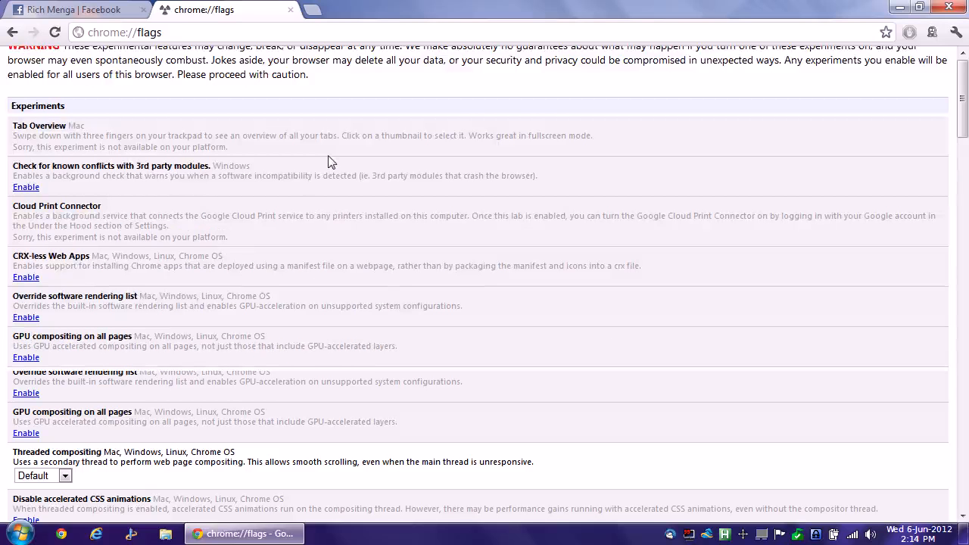
pyautogui.scroll(-3)
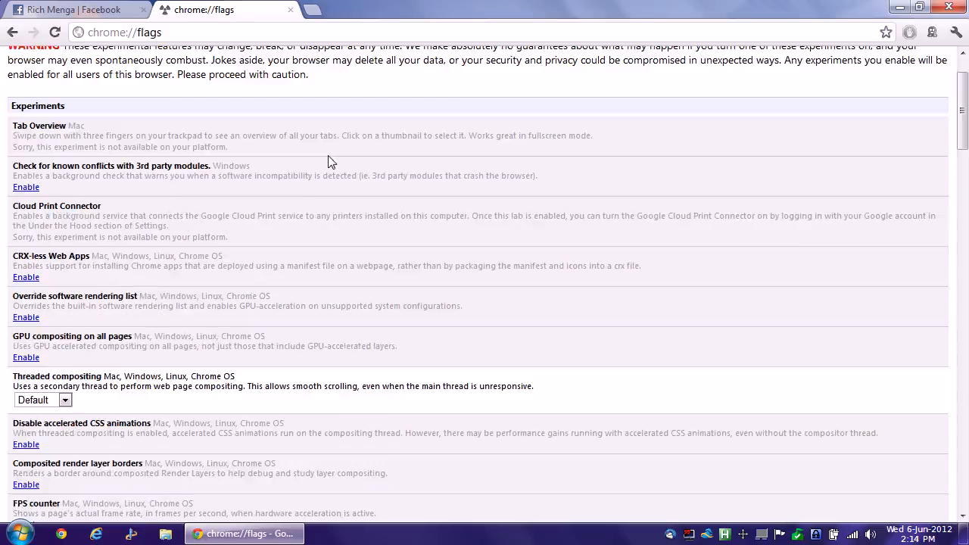
pyautogui.scroll(-3)
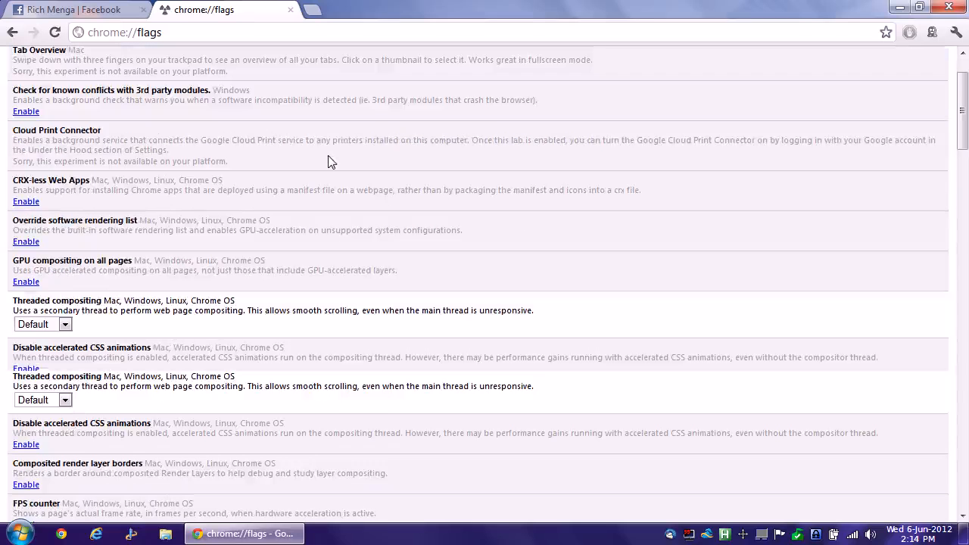
pyautogui.scroll(-3)
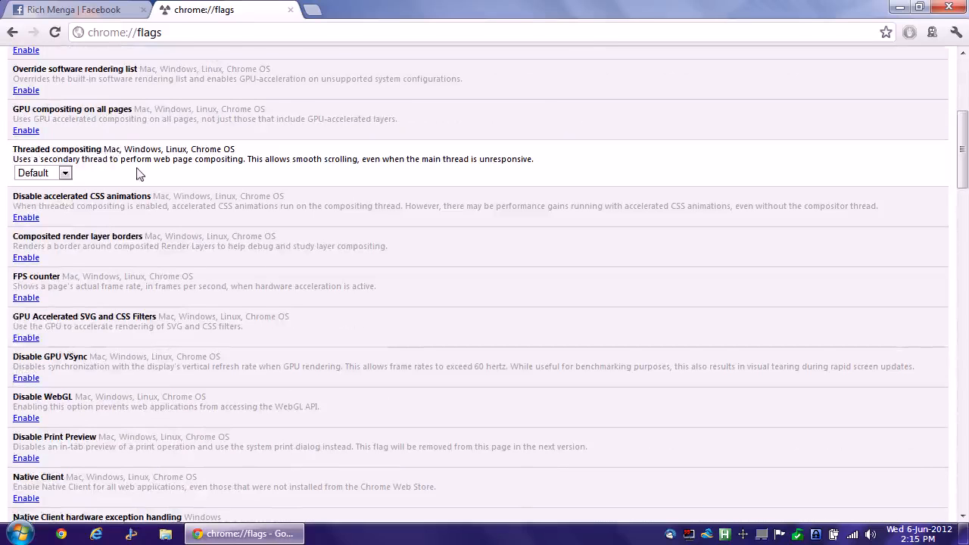
pyautogui.moveTo(174, 298)
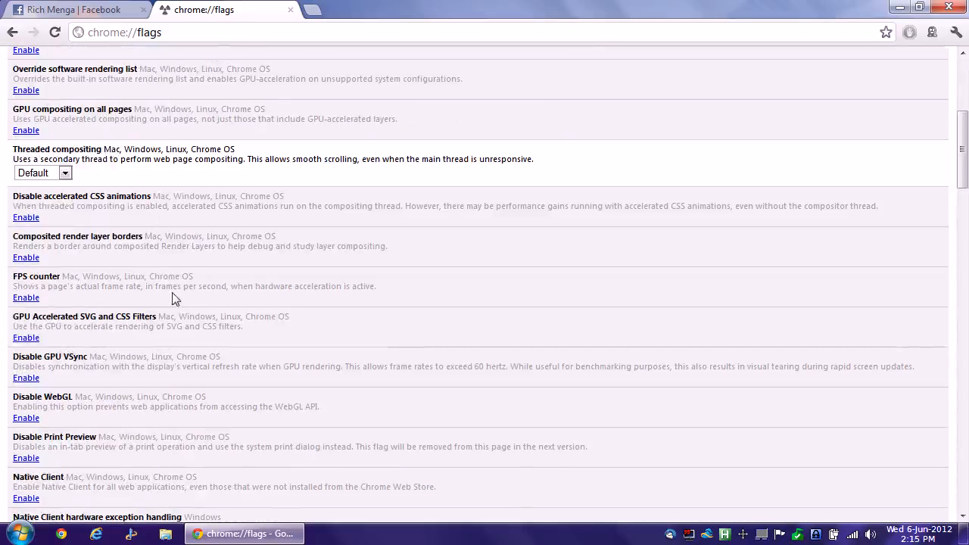
pyautogui.scroll(-3)
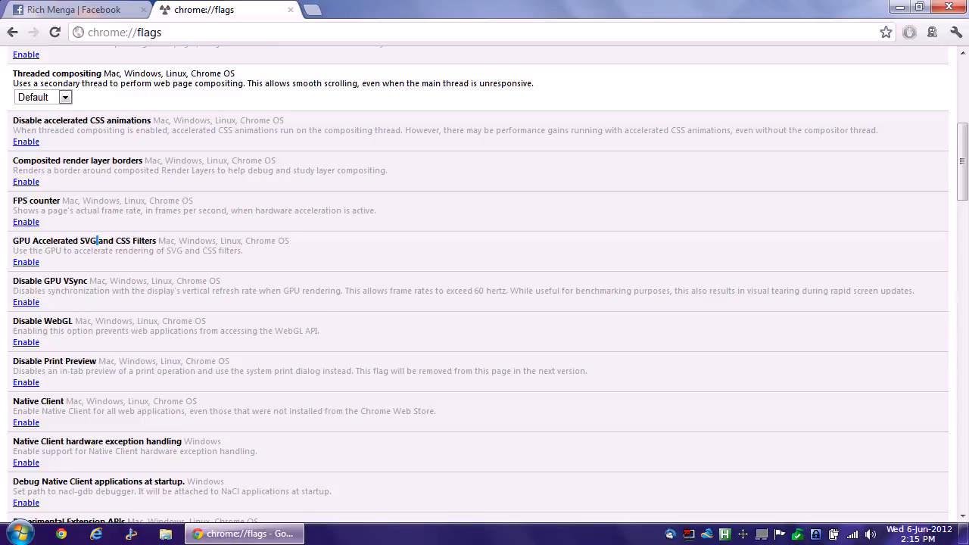
pyautogui.doubleClick(37, 281)
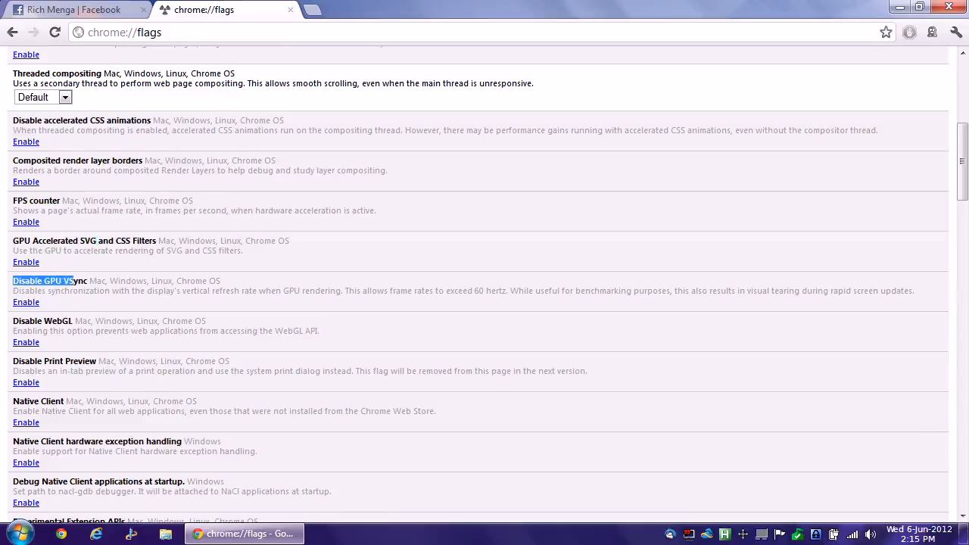
pyautogui.scroll(-3)
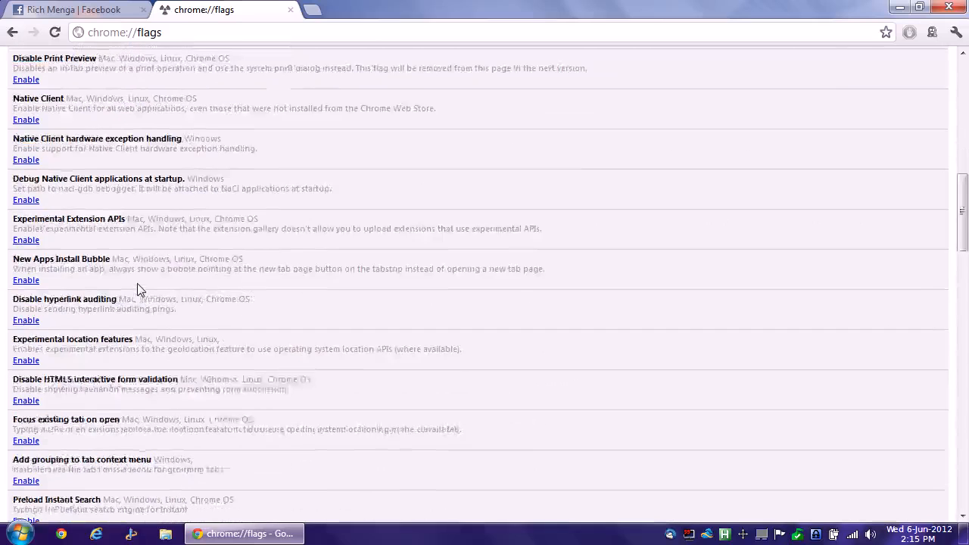
pyautogui.scroll(3)
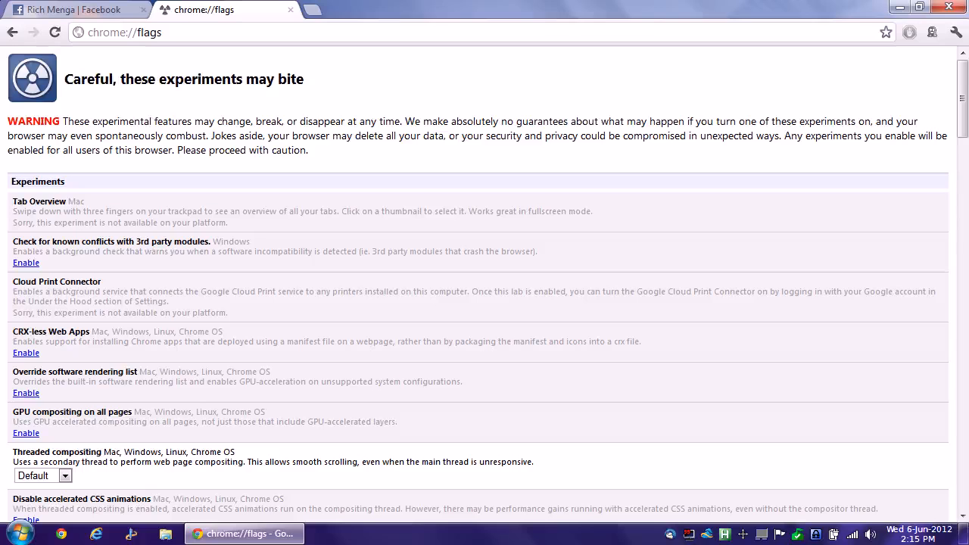
# - Close the flags tab and start a new incognito window
pyautogui.moveTo(31, 121); pyautogui.dragTo(151, 121)
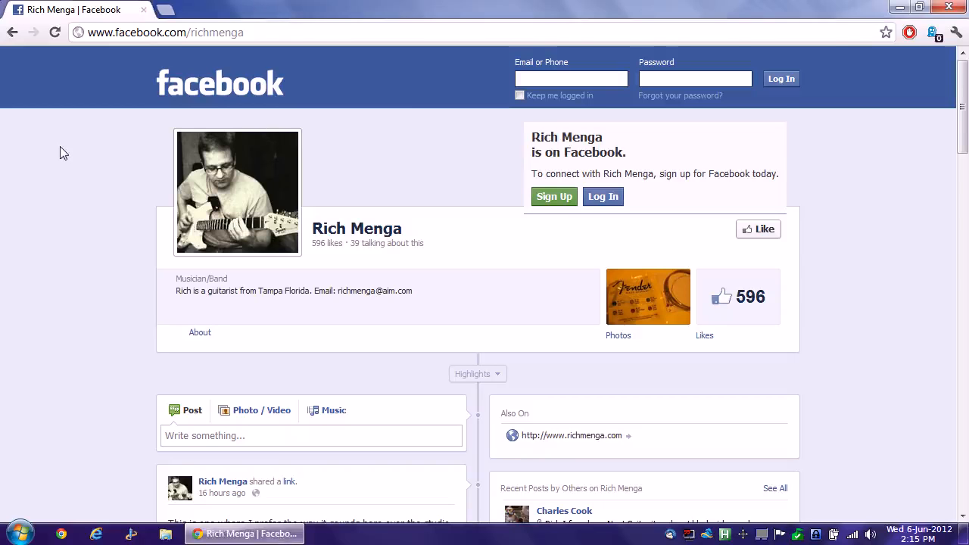
pyautogui.moveTo(878, 153)
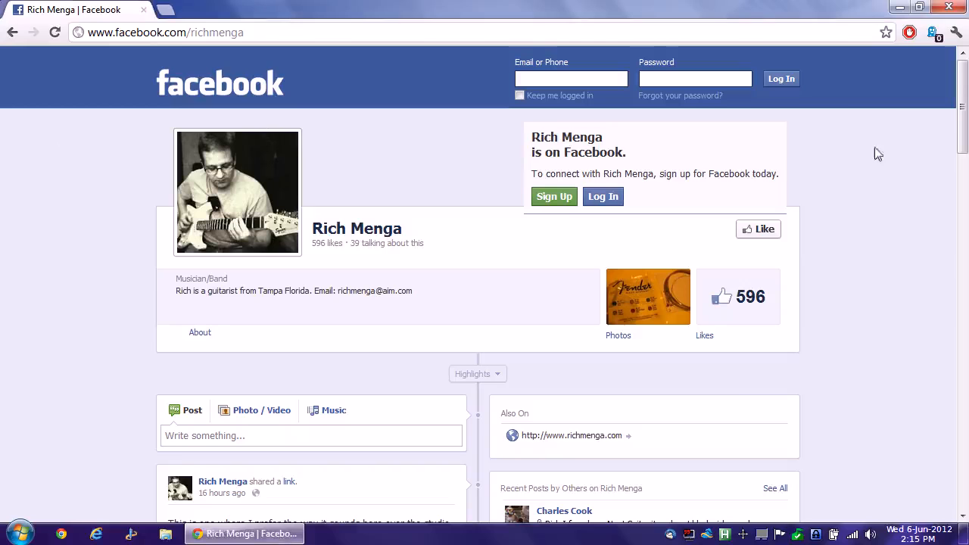
pyautogui.click(957, 31)
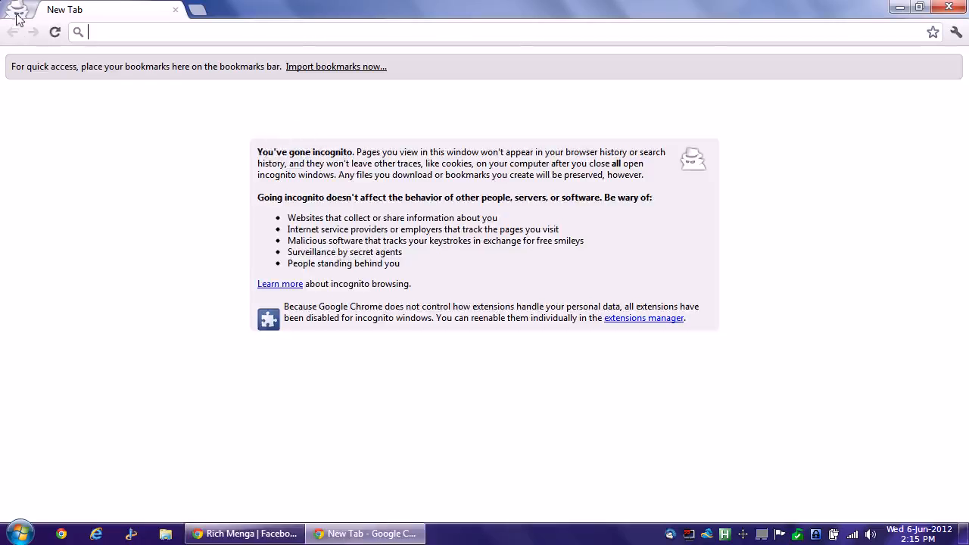
pyautogui.moveTo(38, 146)
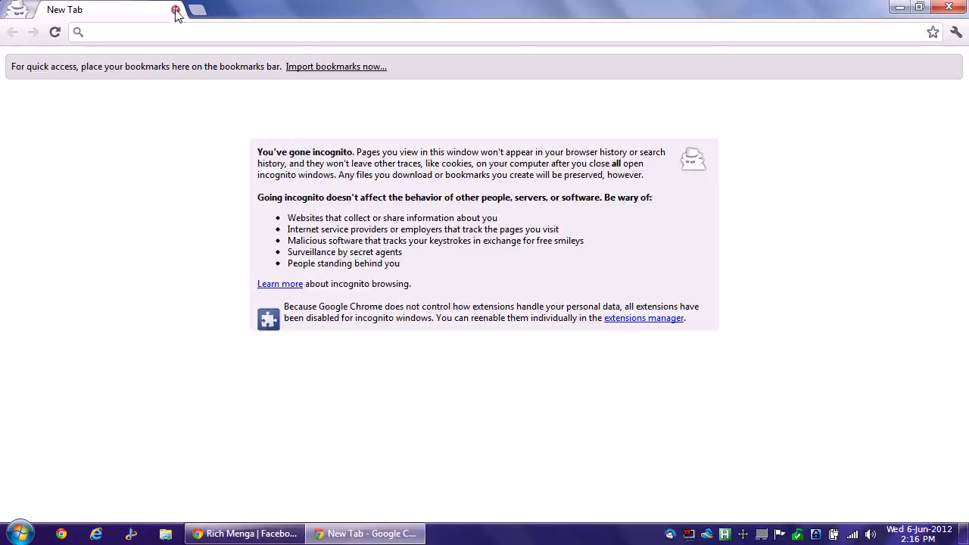
# - Close the incognito window and go to Settings > Extensions, showing AdBlock and Ghostery
pyautogui.click(956, 32)
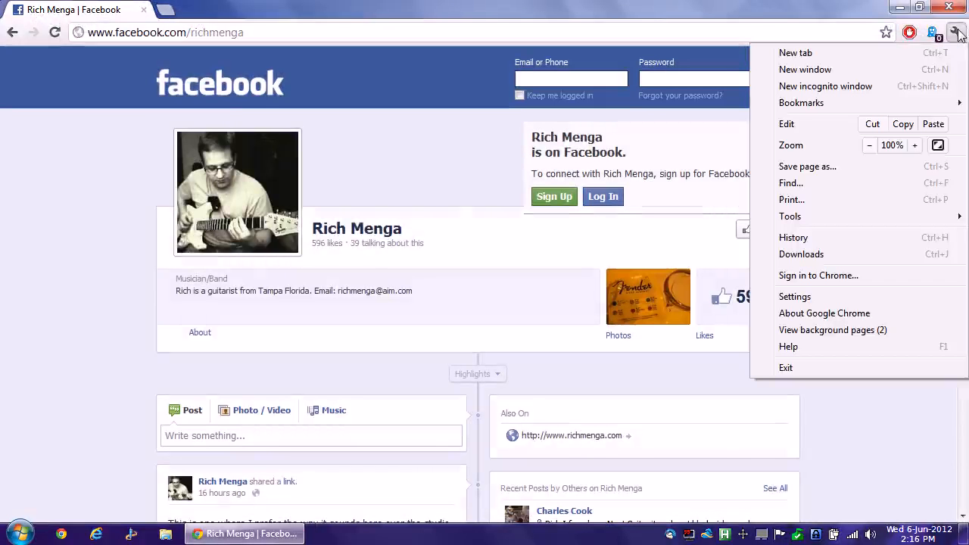
pyautogui.click(794, 296)
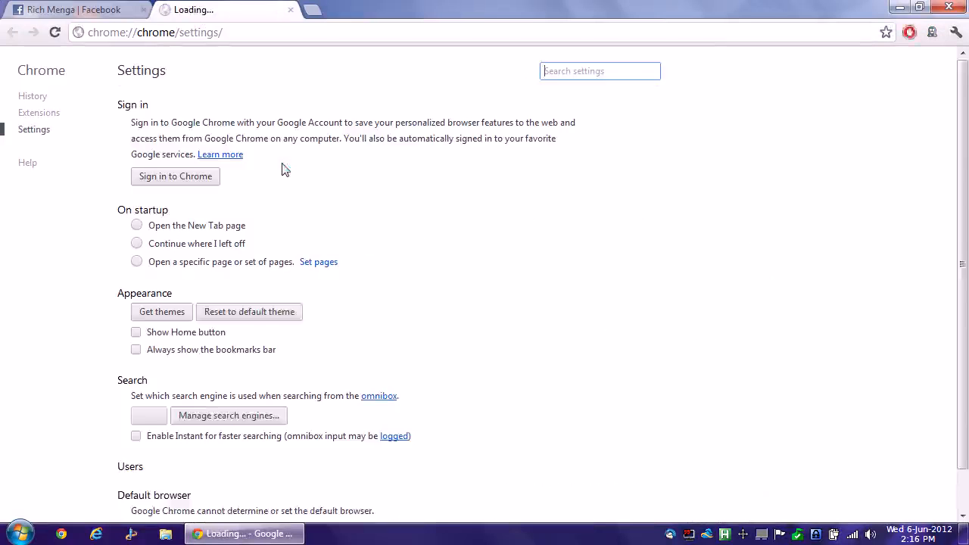
pyautogui.click(39, 112)
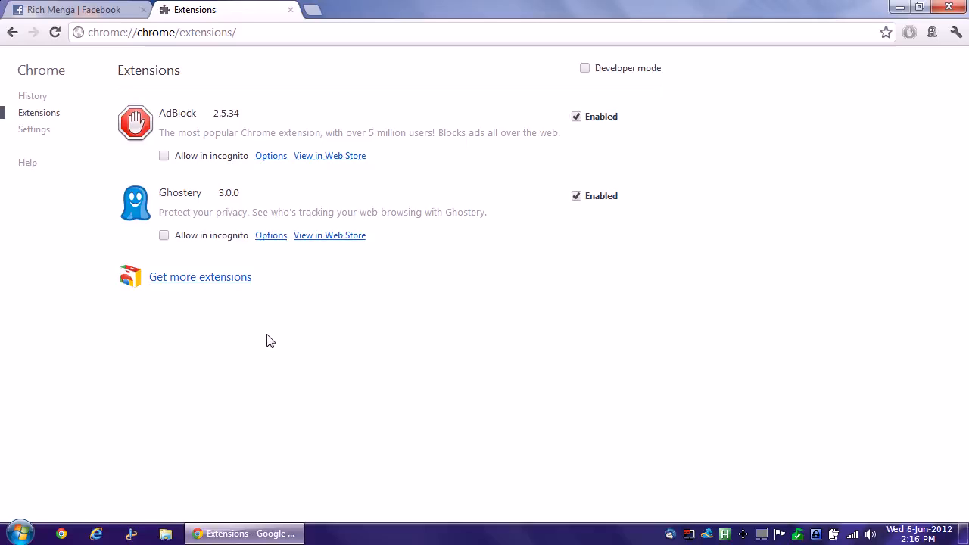
pyautogui.moveTo(265, 339)
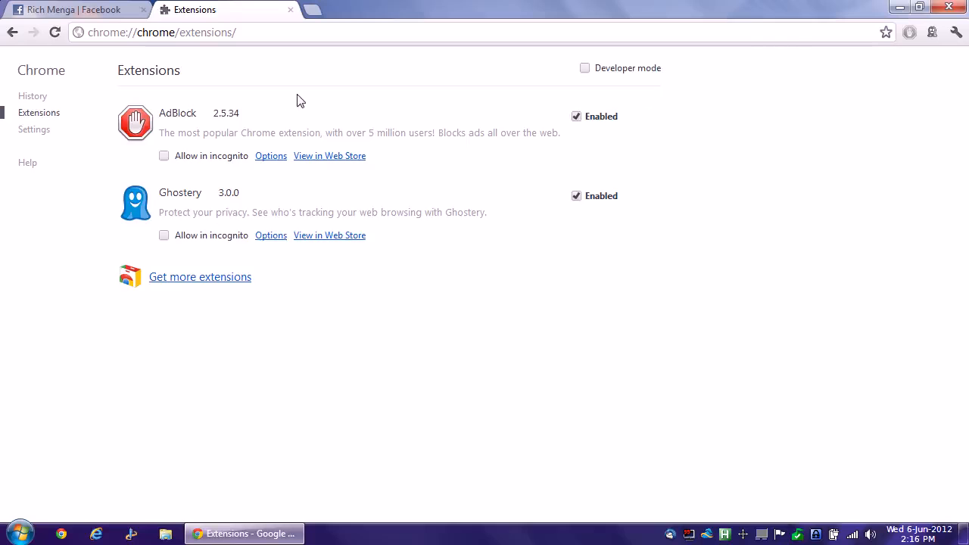
pyautogui.click(956, 31)
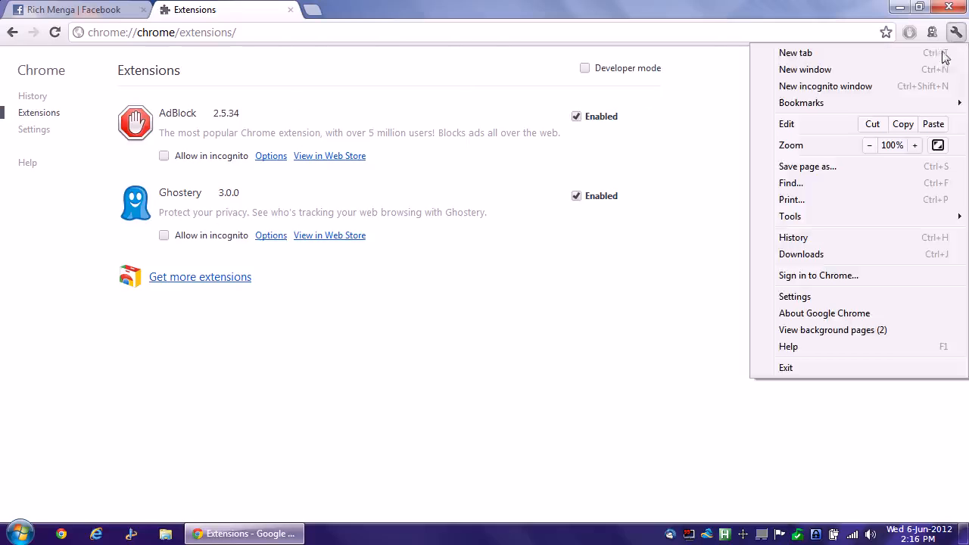
pyautogui.moveTo(833, 86)
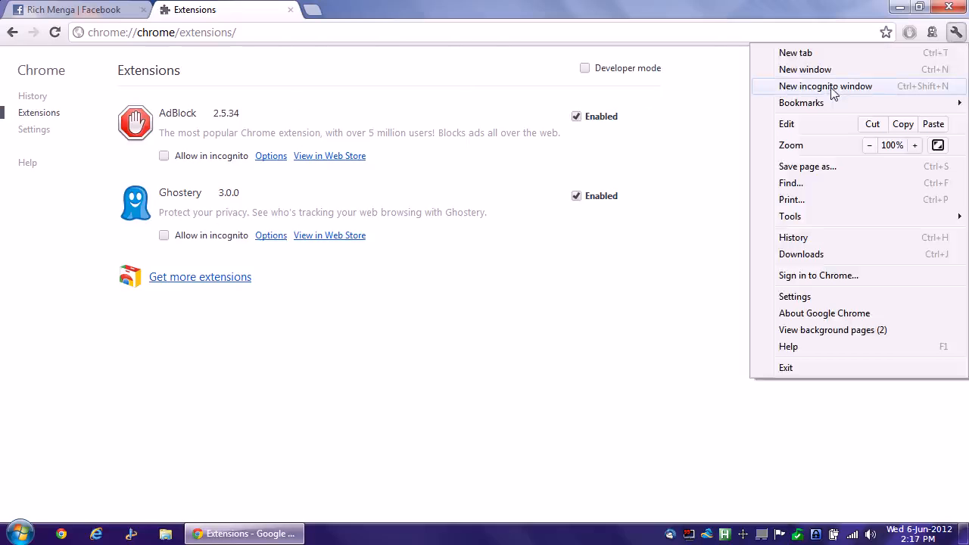
pyautogui.moveTo(945, 98)
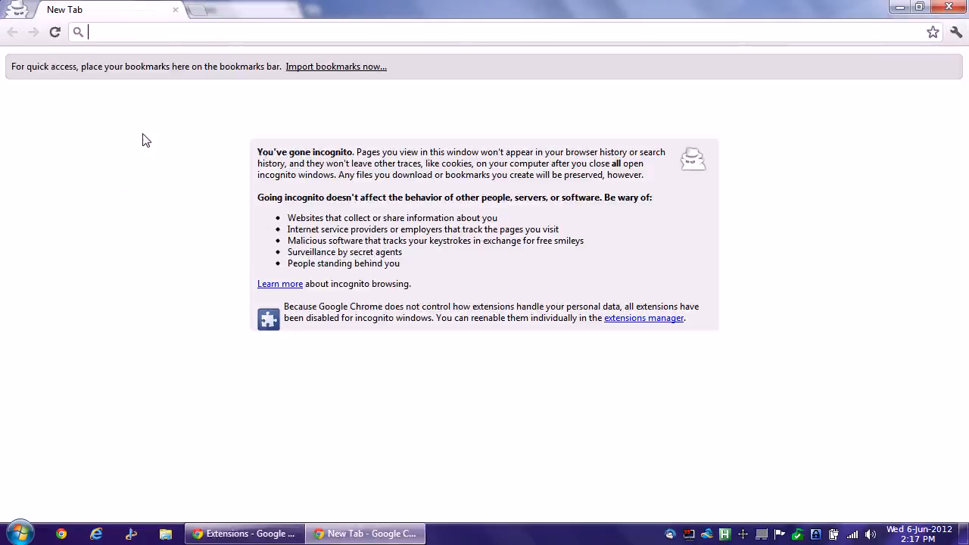
pyautogui.moveTo(176, 10)
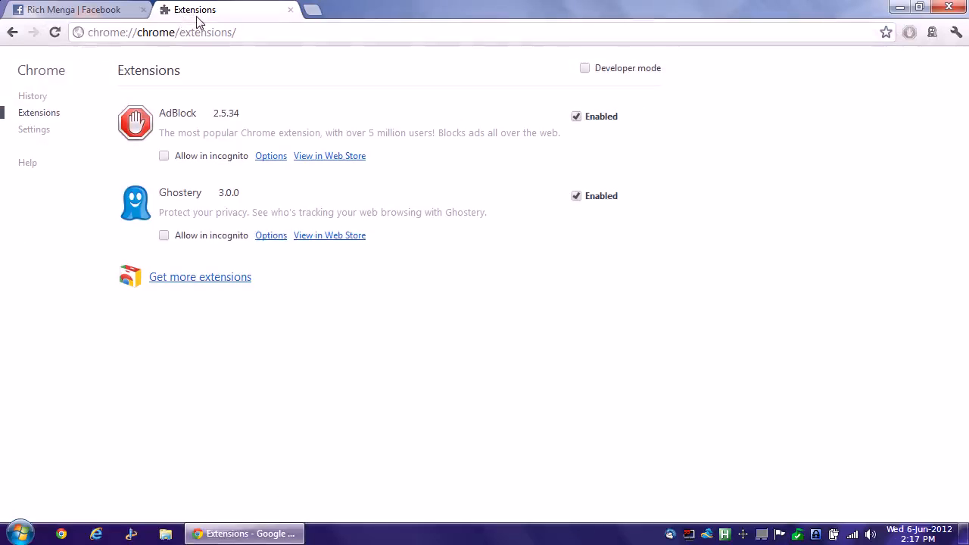
pyautogui.moveTo(274, 71)
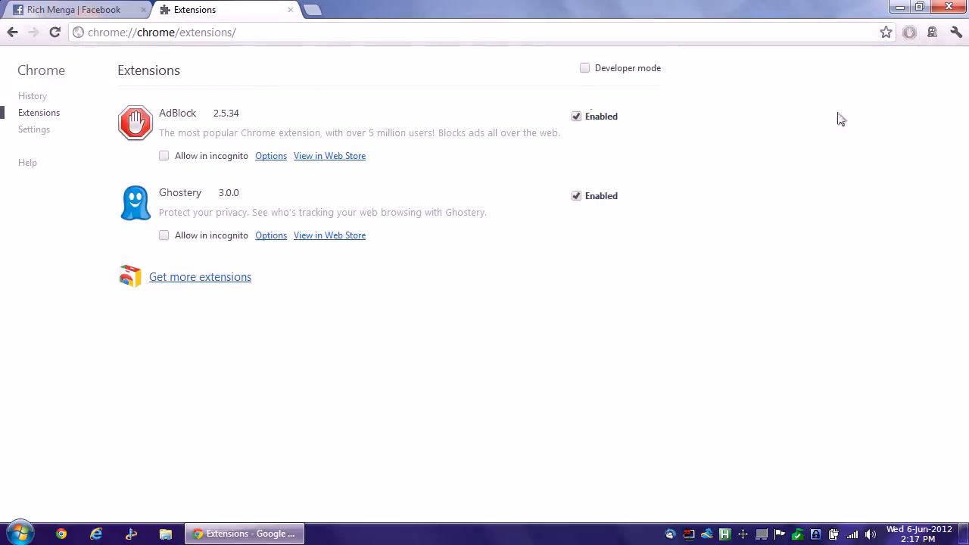
# - Open Chrome Settings and expand the advanced settings to show the Privacy section
pyautogui.click(957, 33)
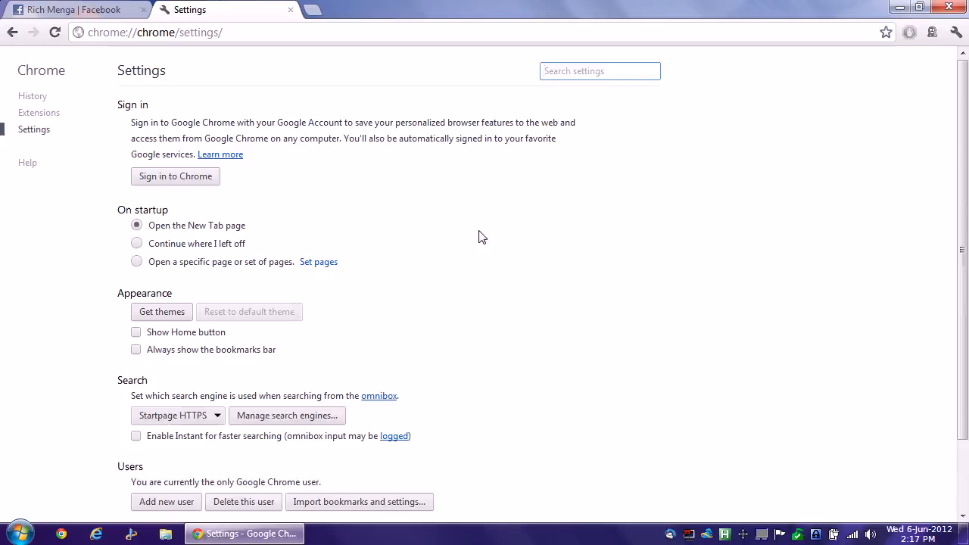
pyautogui.scroll(-3)
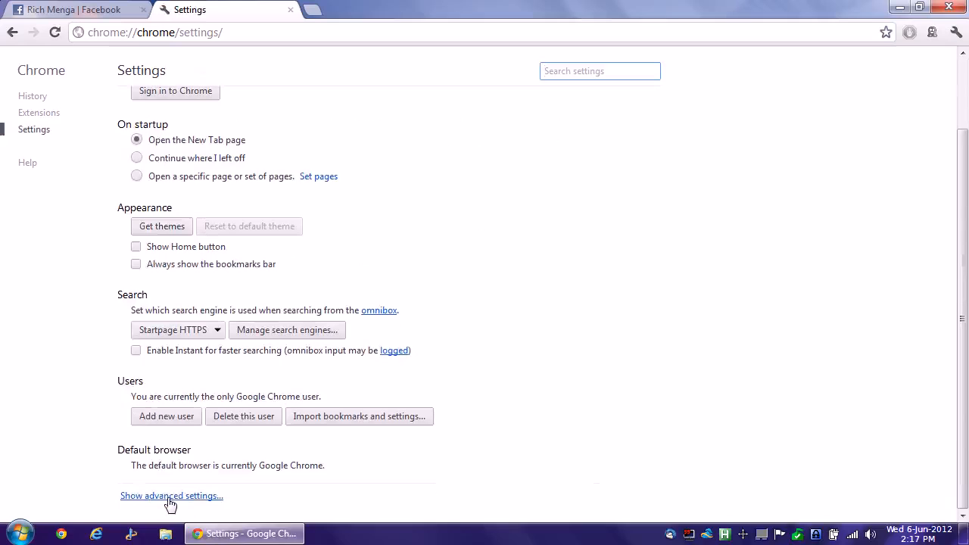
pyautogui.click(172, 496)
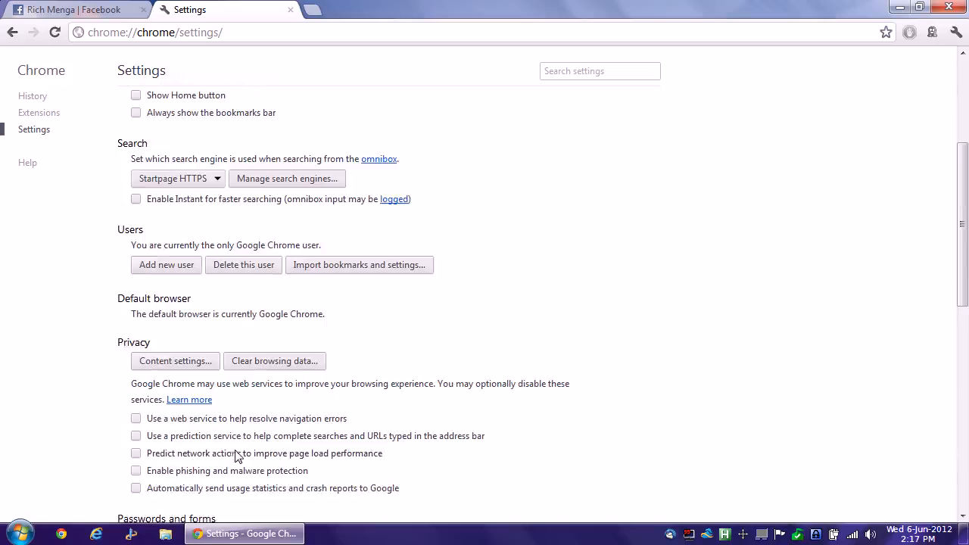
pyautogui.moveTo(174, 361)
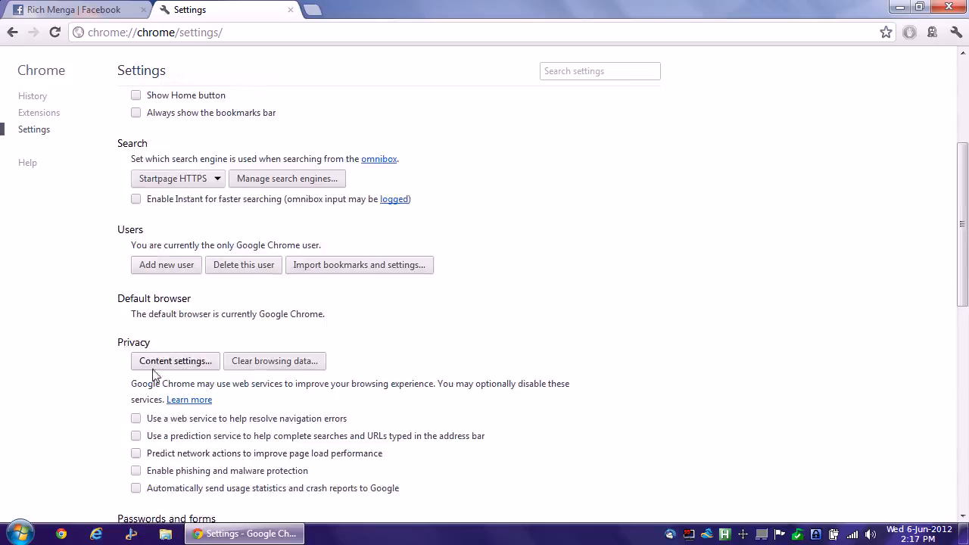
pyautogui.click(175, 361)
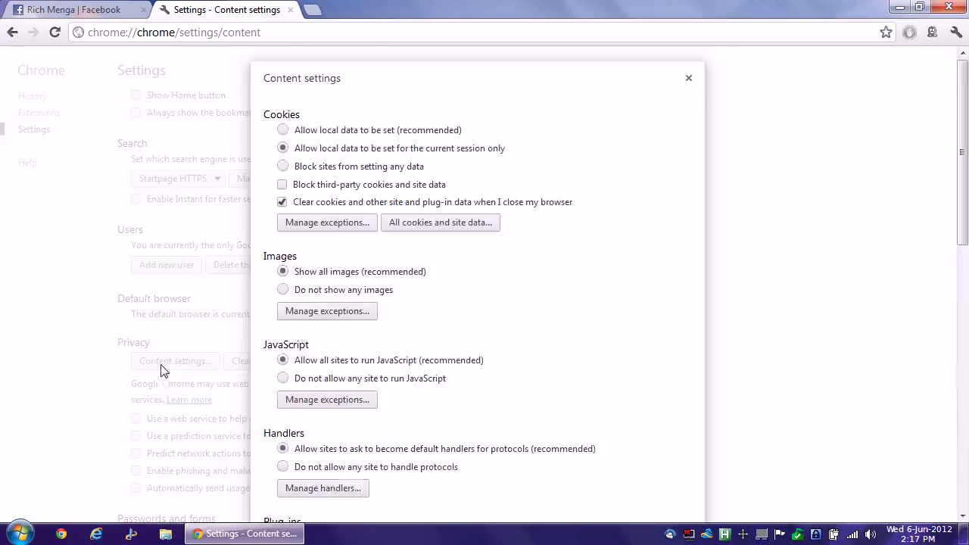
pyautogui.scroll(-3)
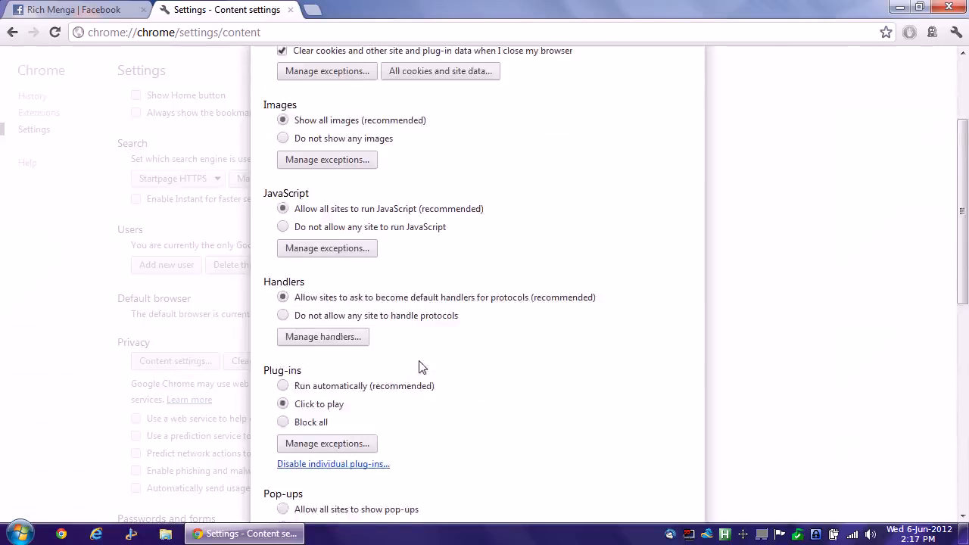
pyautogui.scroll(-3)
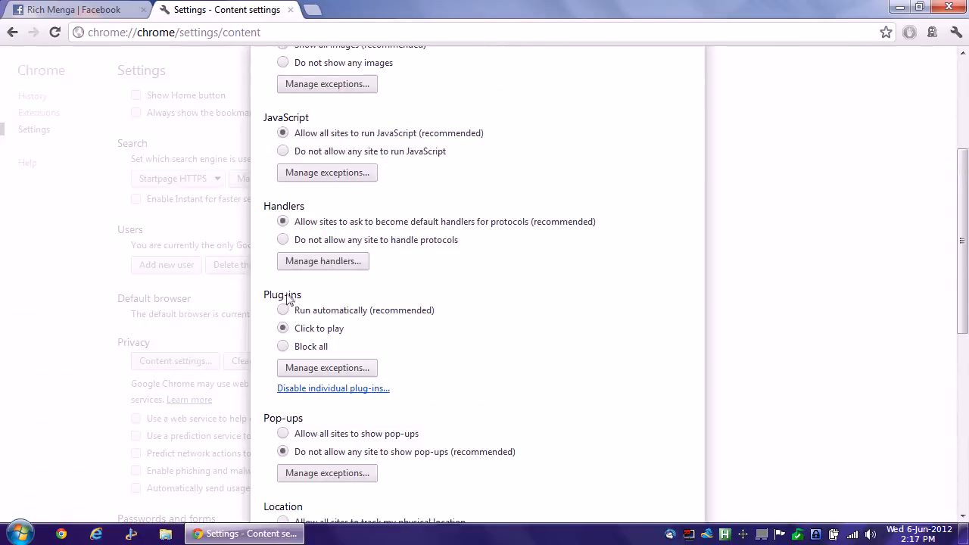
pyautogui.moveTo(387, 338)
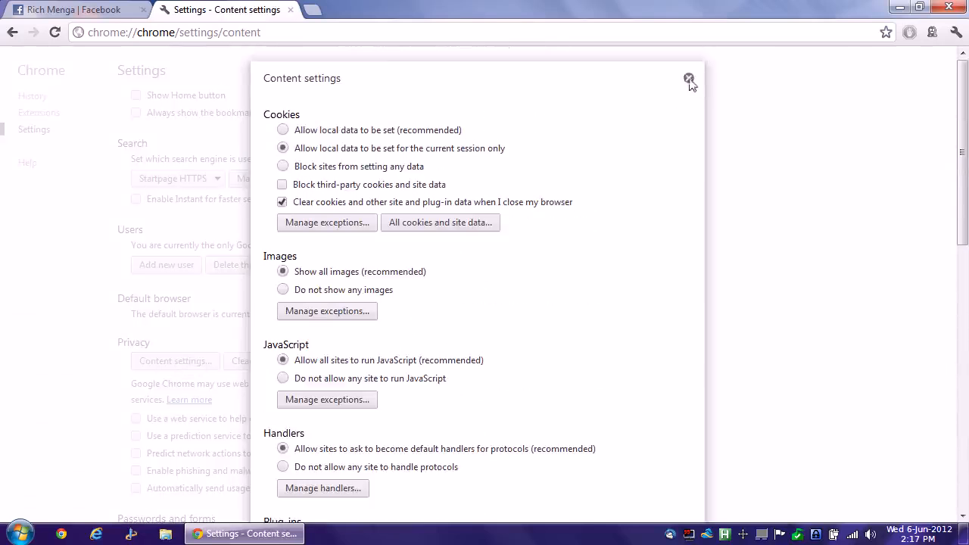
pyautogui.click(689, 78)
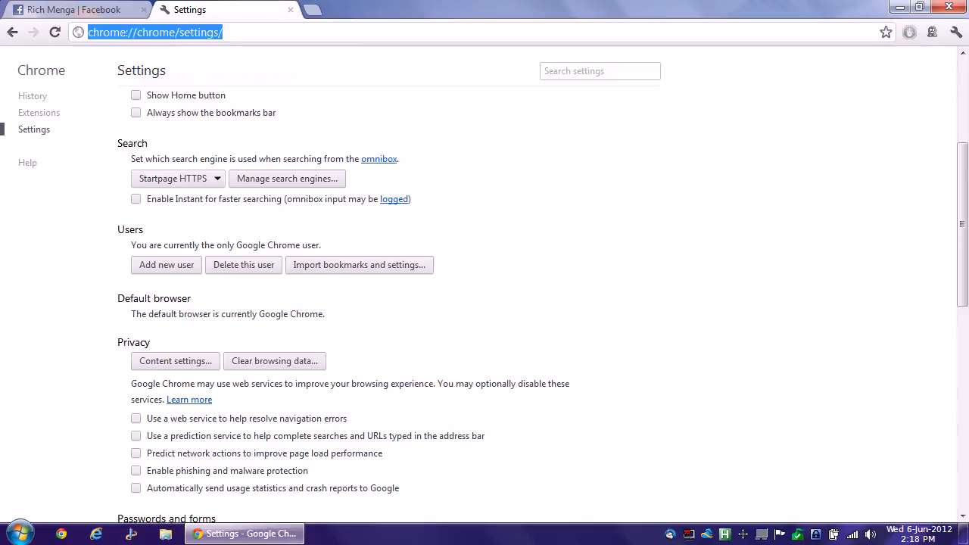
# - Go to youtube.com/rmenga and open the Neck cam video, showing a Flash placeholder
pyautogui.write('http://youtube.com/rmenga')
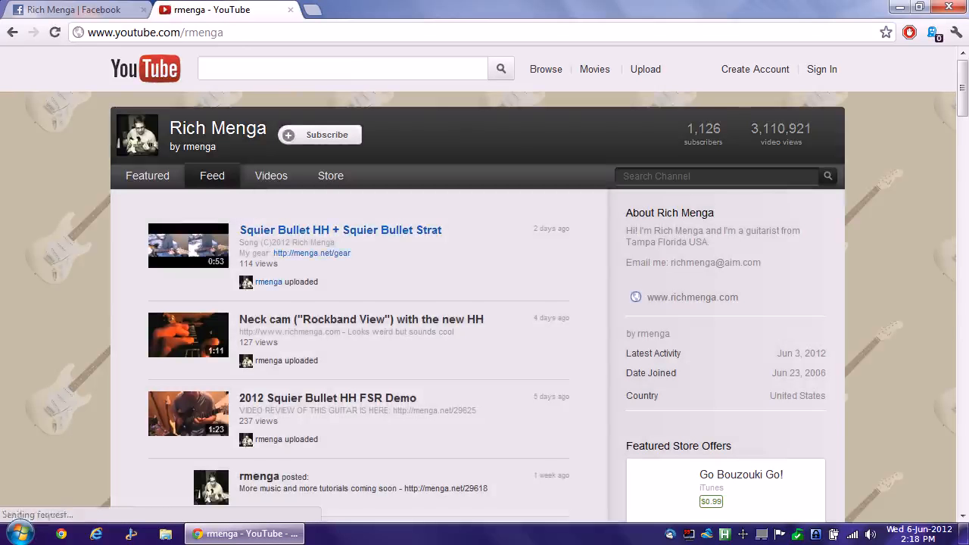
pyautogui.click(361, 319)
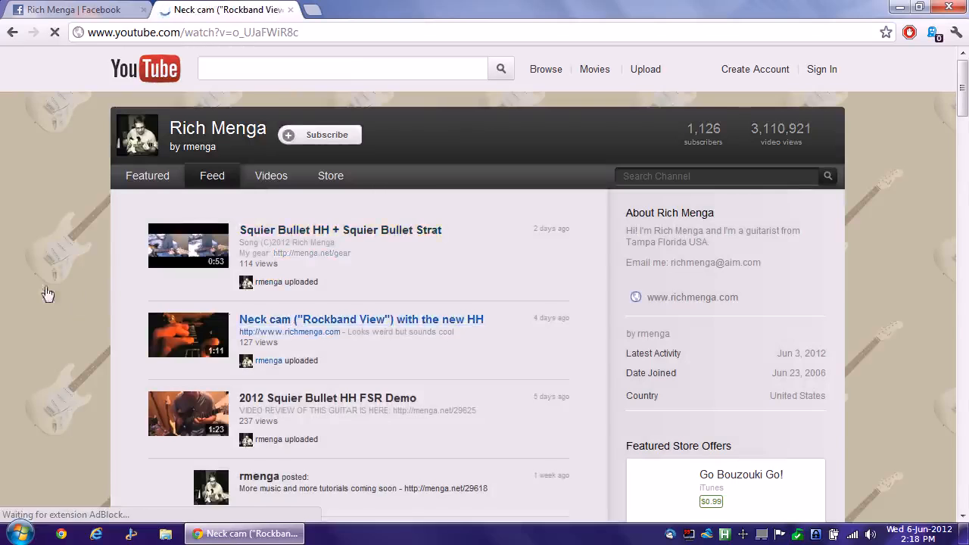
pyautogui.click(361, 319)
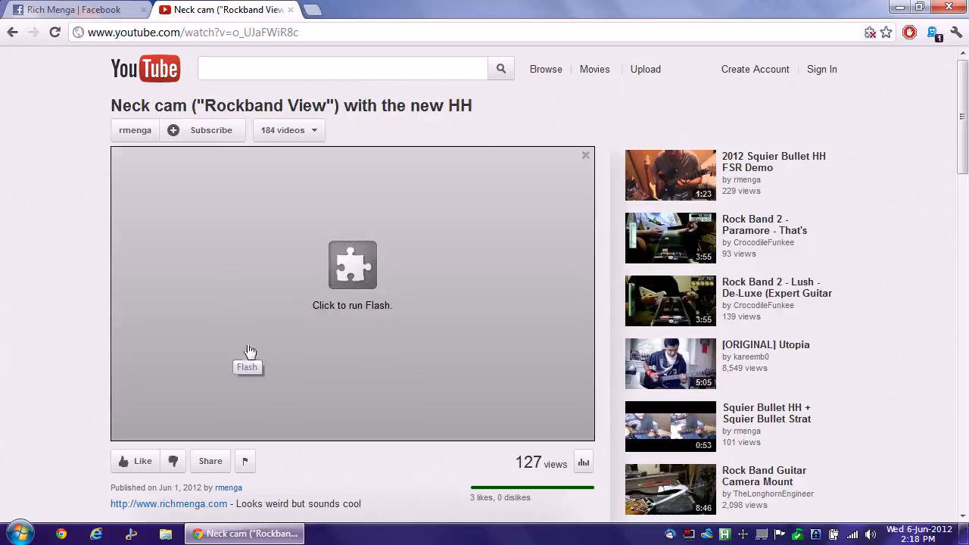
pyautogui.moveTo(358, 333)
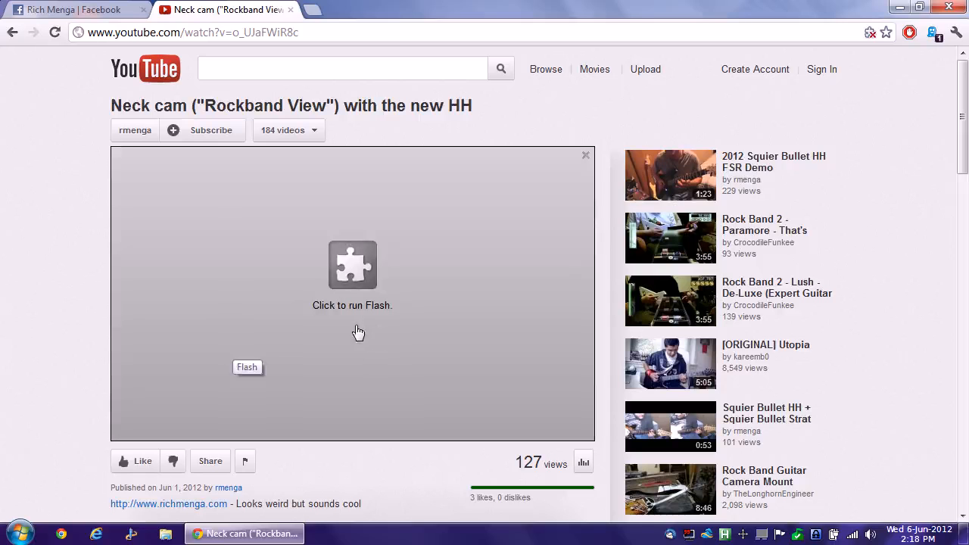
pyautogui.moveTo(351, 332)
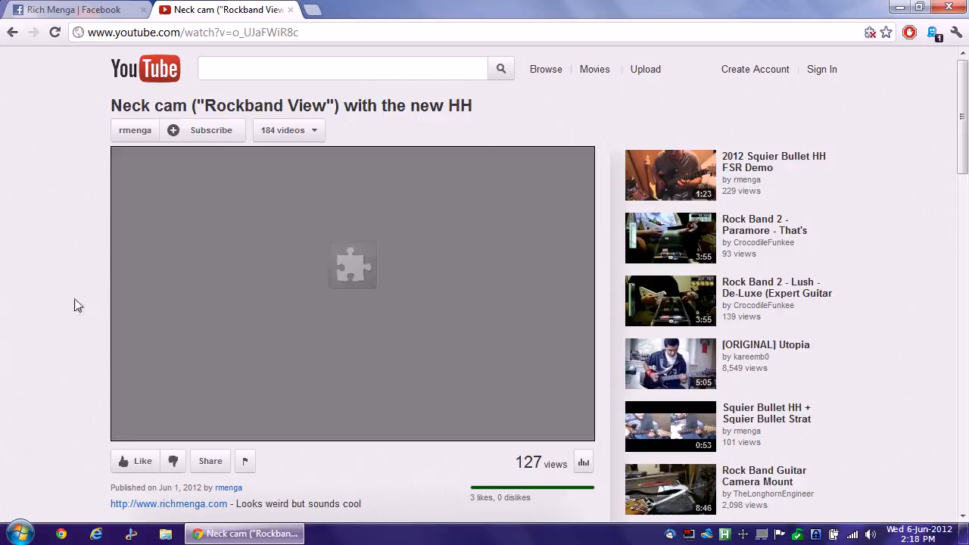
pyautogui.moveTo(62, 303)
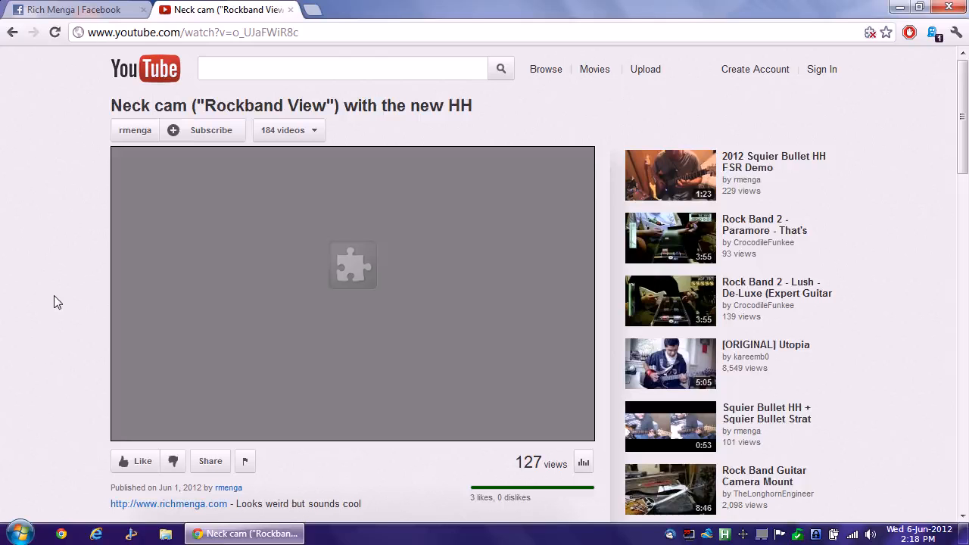
pyautogui.moveTo(39, 269)
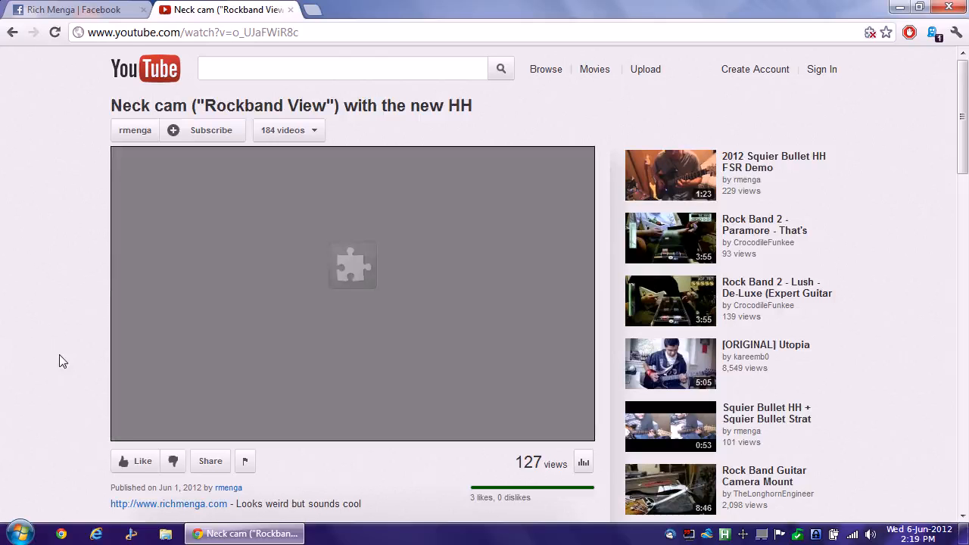
pyautogui.moveTo(64, 357)
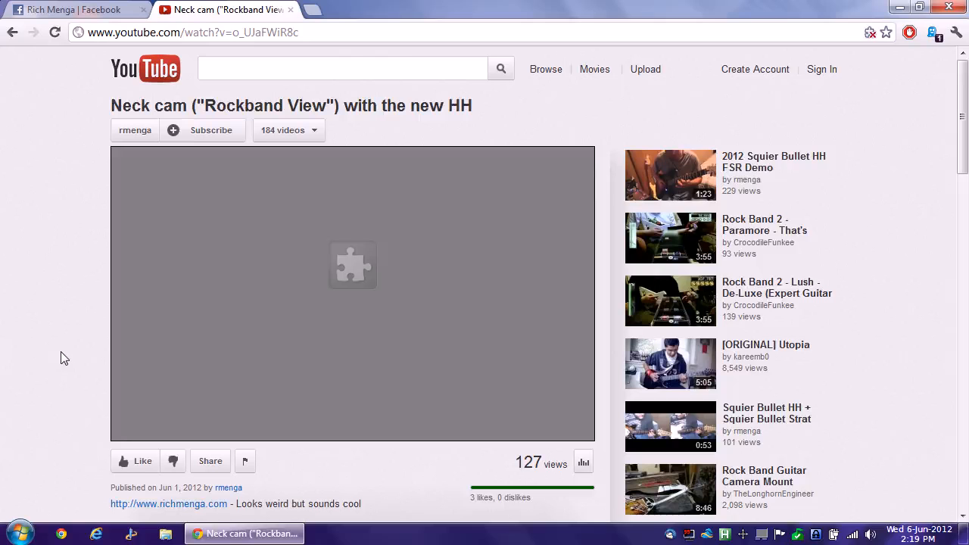
pyautogui.moveTo(34, 318)
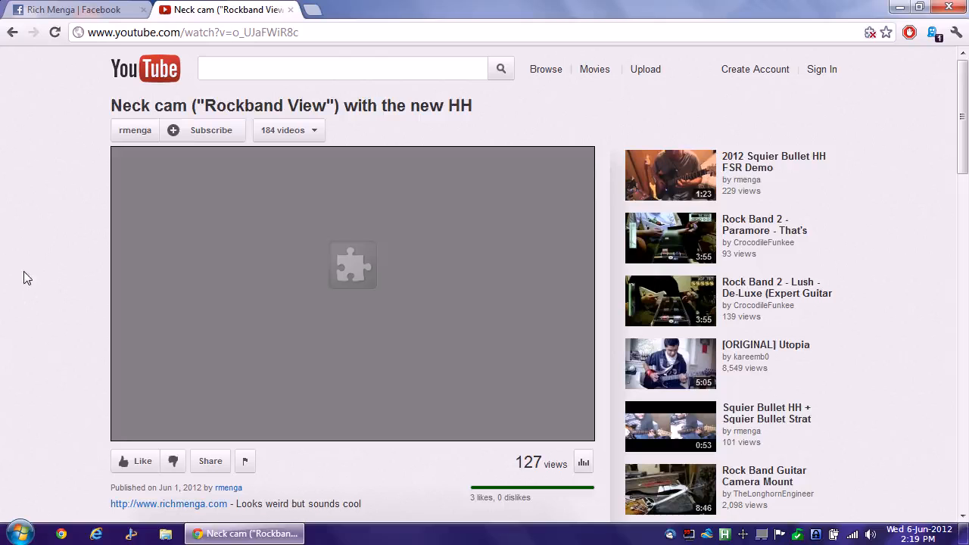
pyautogui.moveTo(291, 10)
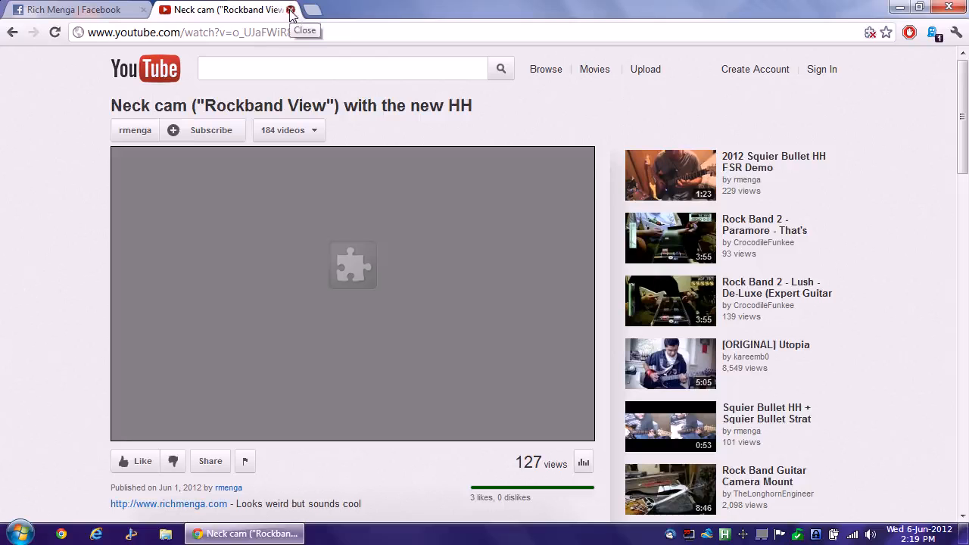
# - Close the YouTube video tab, returning to the Facebook musician page
pyautogui.click(291, 9)
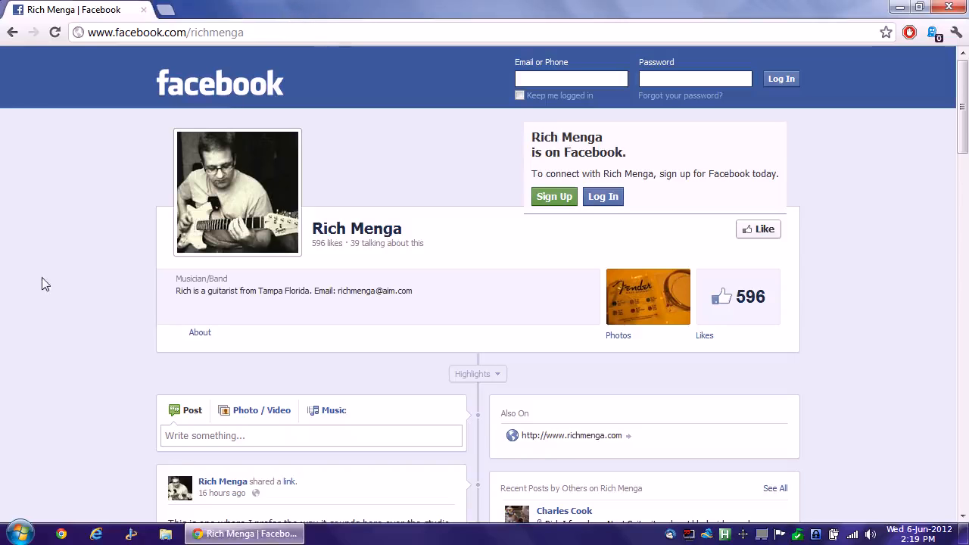
pyautogui.moveTo(39, 288)
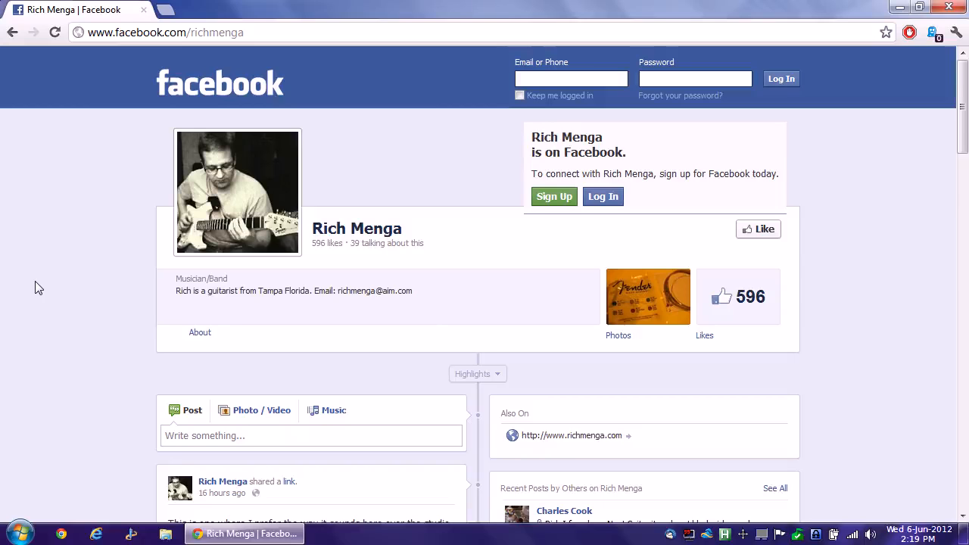
pyautogui.moveTo(19, 288)
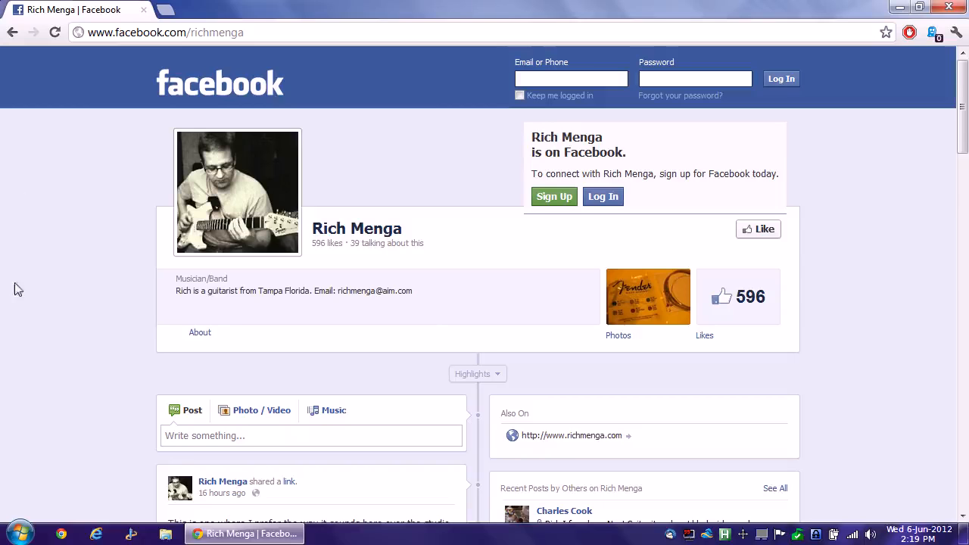
pyautogui.moveTo(39, 278)
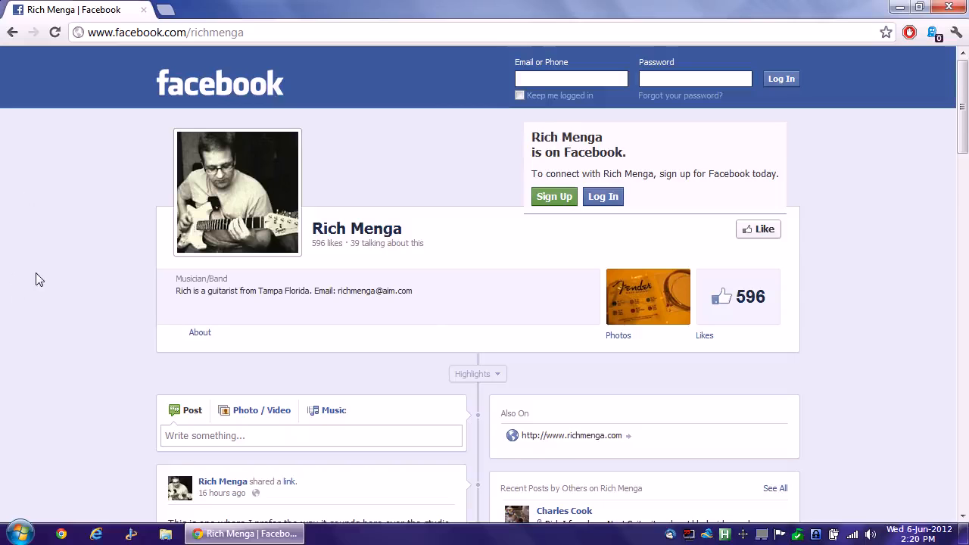